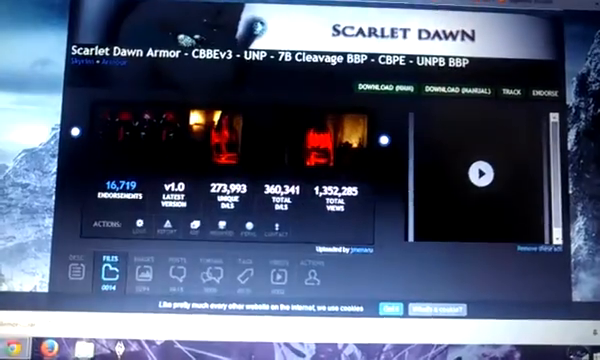
Step: Scroll through the Files listing past the CBBE main file to the black and blue optional textures
scroll(down, 3)
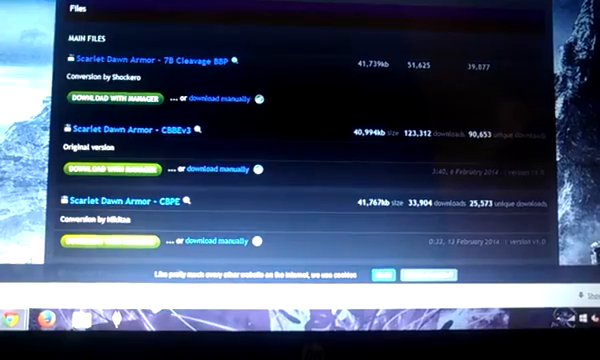
scroll(down, 3)
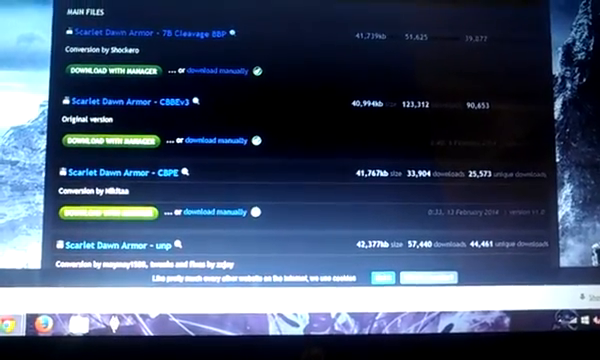
scroll(down, 3)
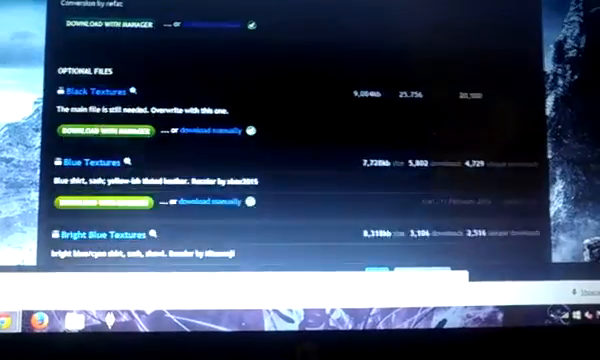
scroll(down, 3)
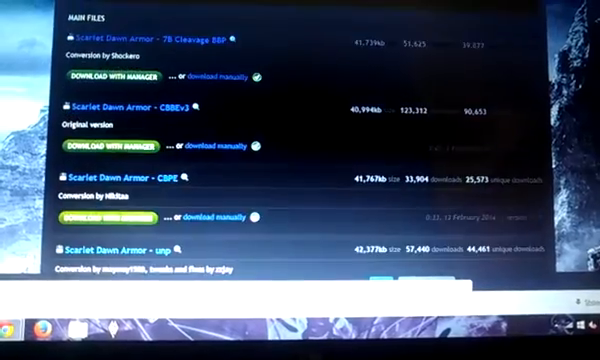
scroll(down, 3)
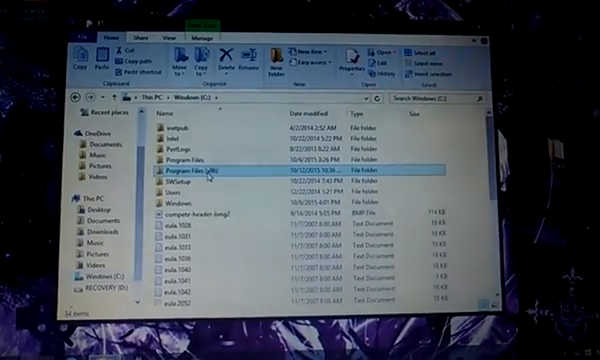
Step: Navigate from C: into Program Files (x86) and then into the Steam folder
double_click(200, 174)
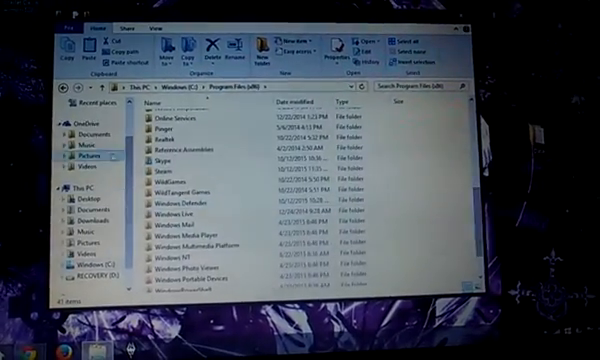
click(176, 174)
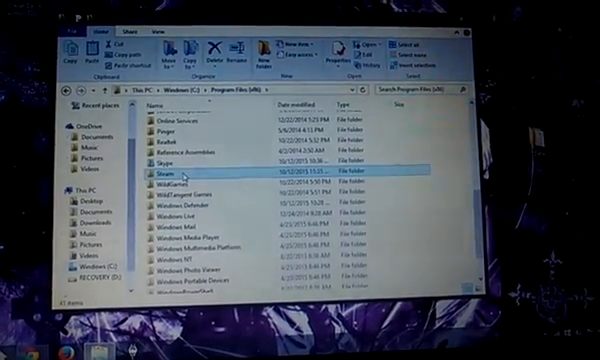
double_click(170, 170)
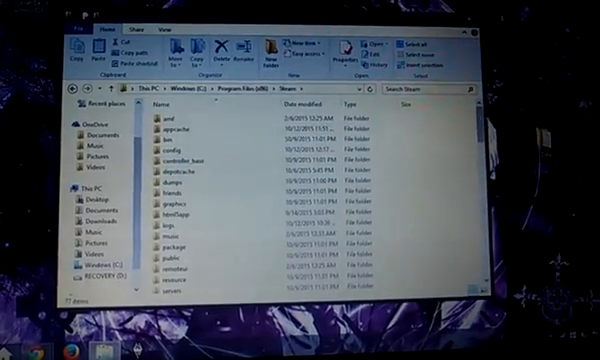